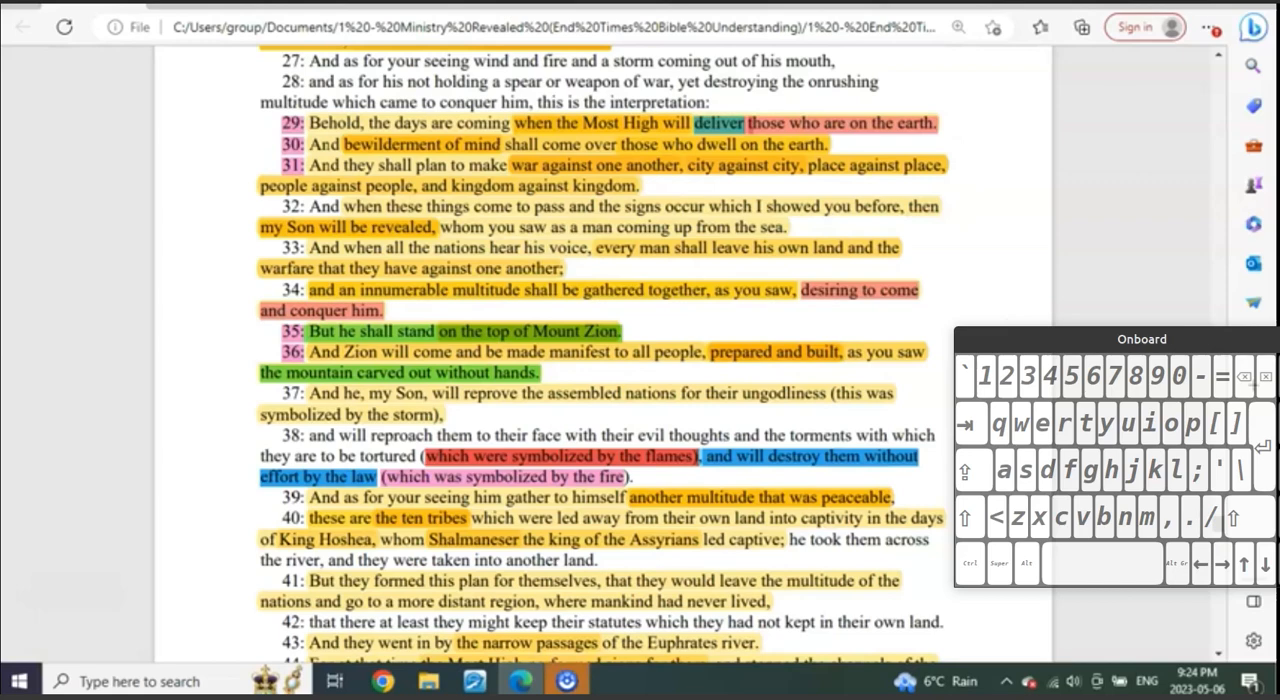
- Leave the highlighted 2 Esdras verses 29-43 in Edge and switch to the e-Sword window
{"action": "scroll", "scroll_direction": "down", "scroll_amount": 3}
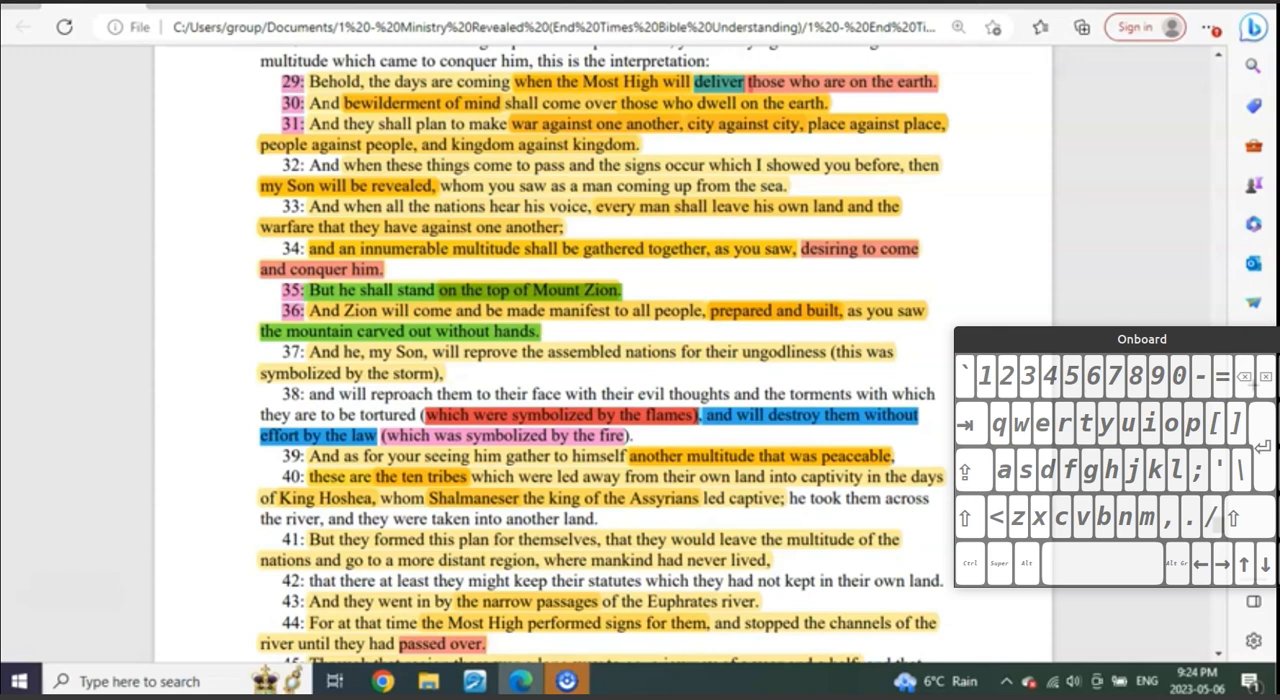
{"action": "mouse_move", "coordinate": [708, 284]}
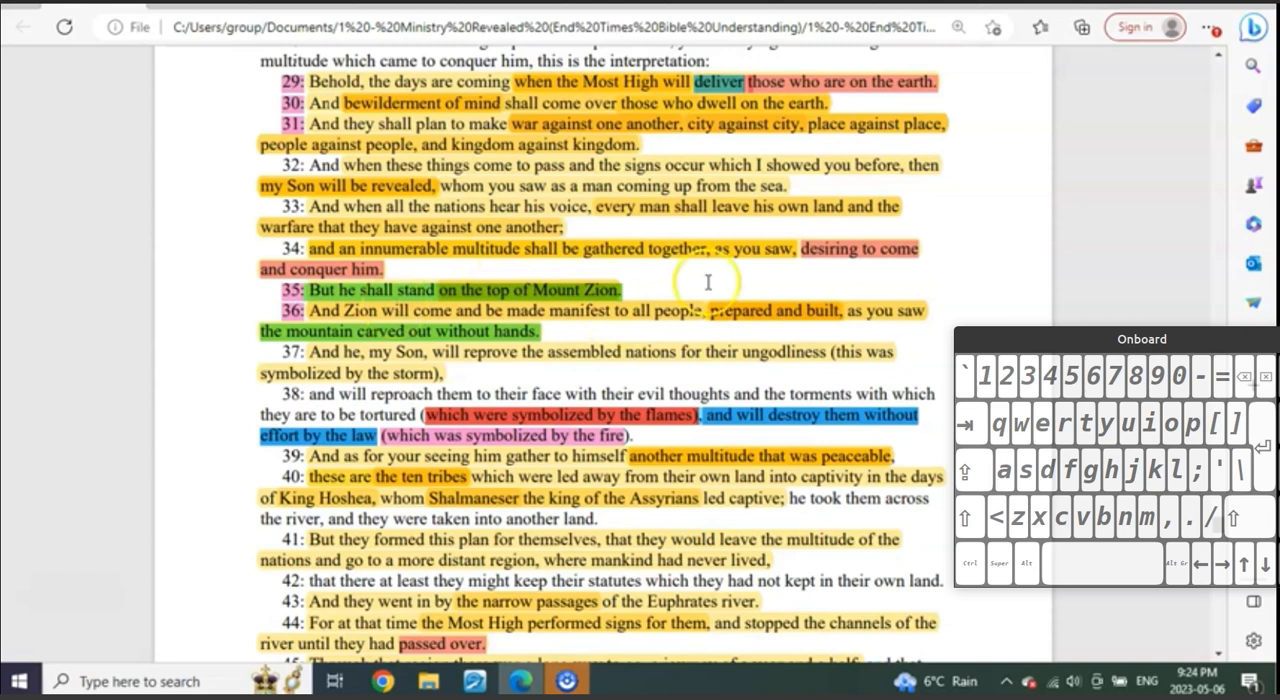
{"action": "mouse_move", "coordinate": [970, 368]}
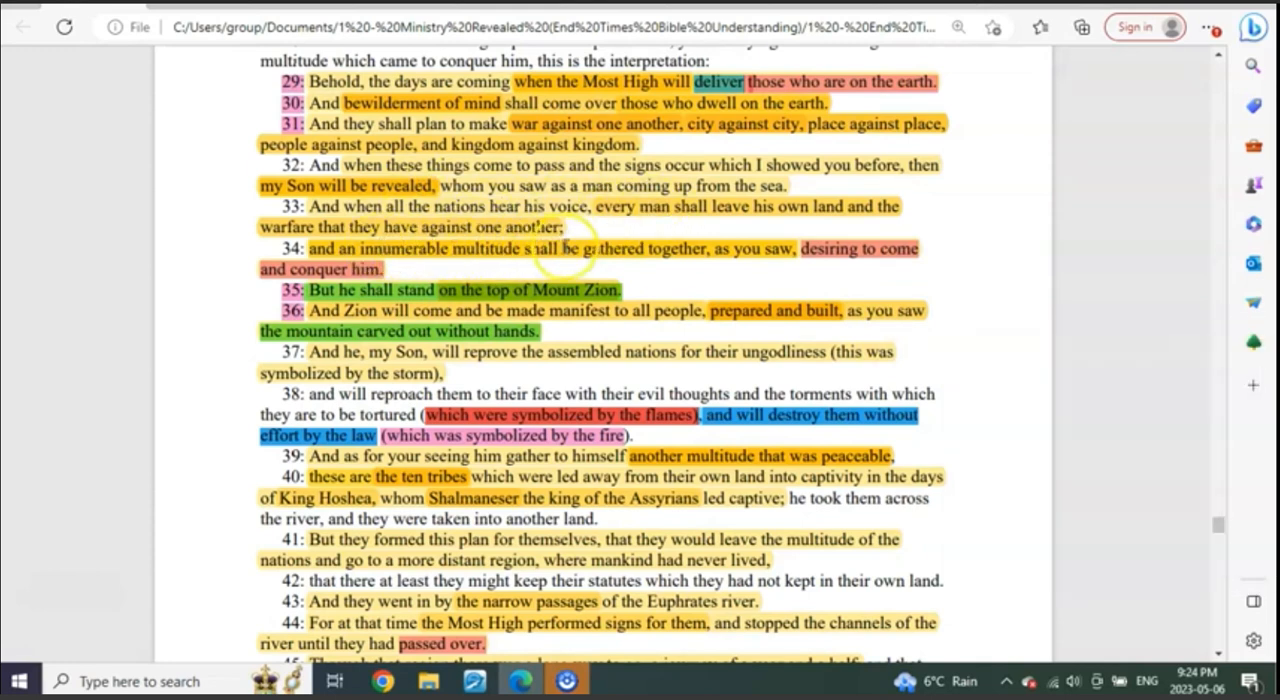
{"action": "mouse_move", "coordinate": [778, 262]}
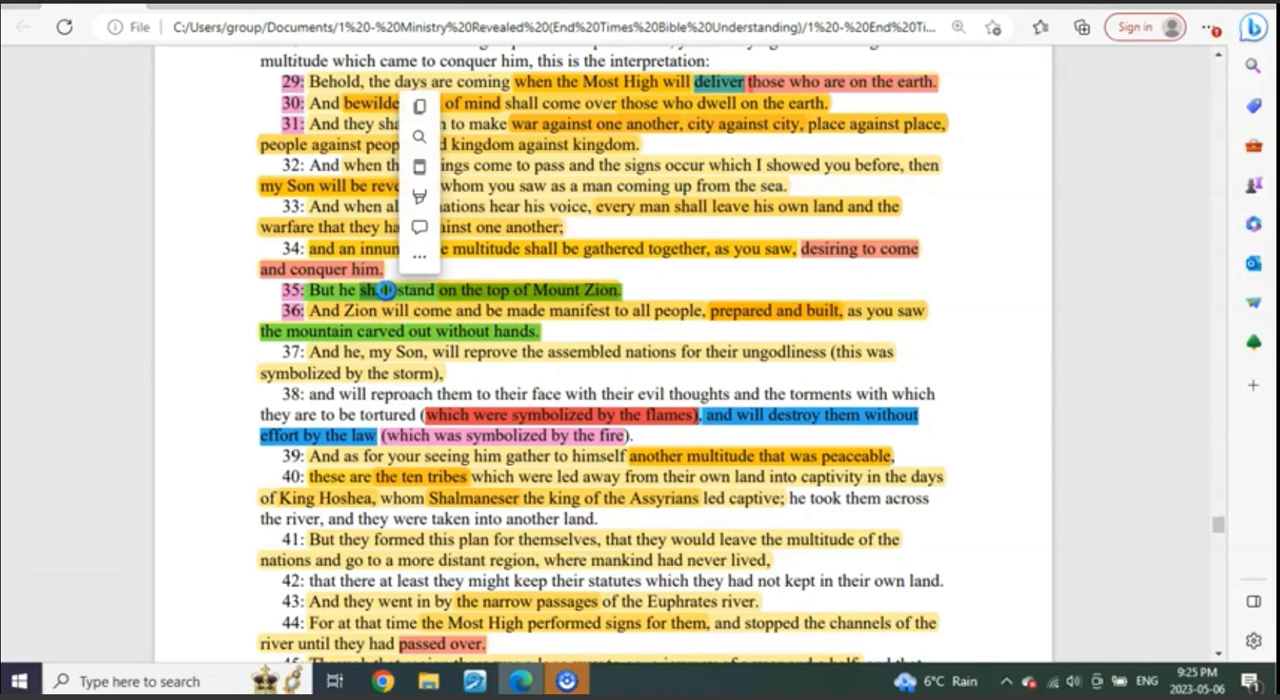
{"action": "left_click", "coordinate": [596, 332]}
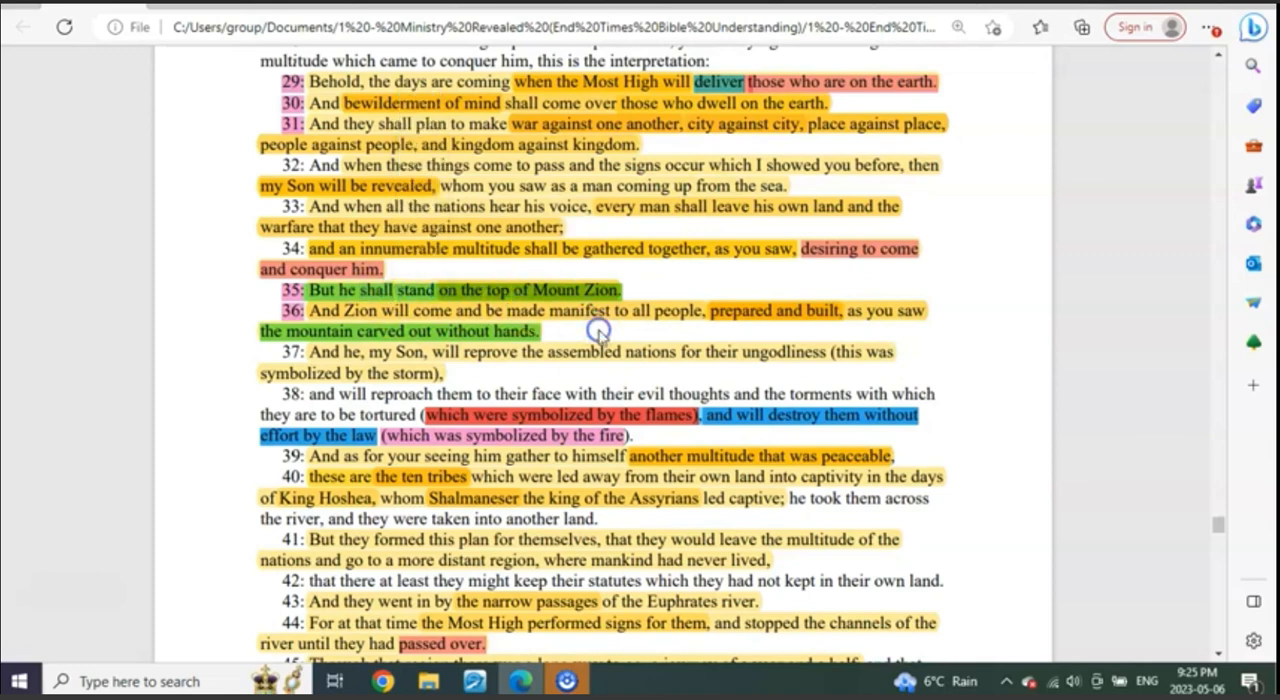
{"action": "mouse_move", "coordinate": [510, 300]}
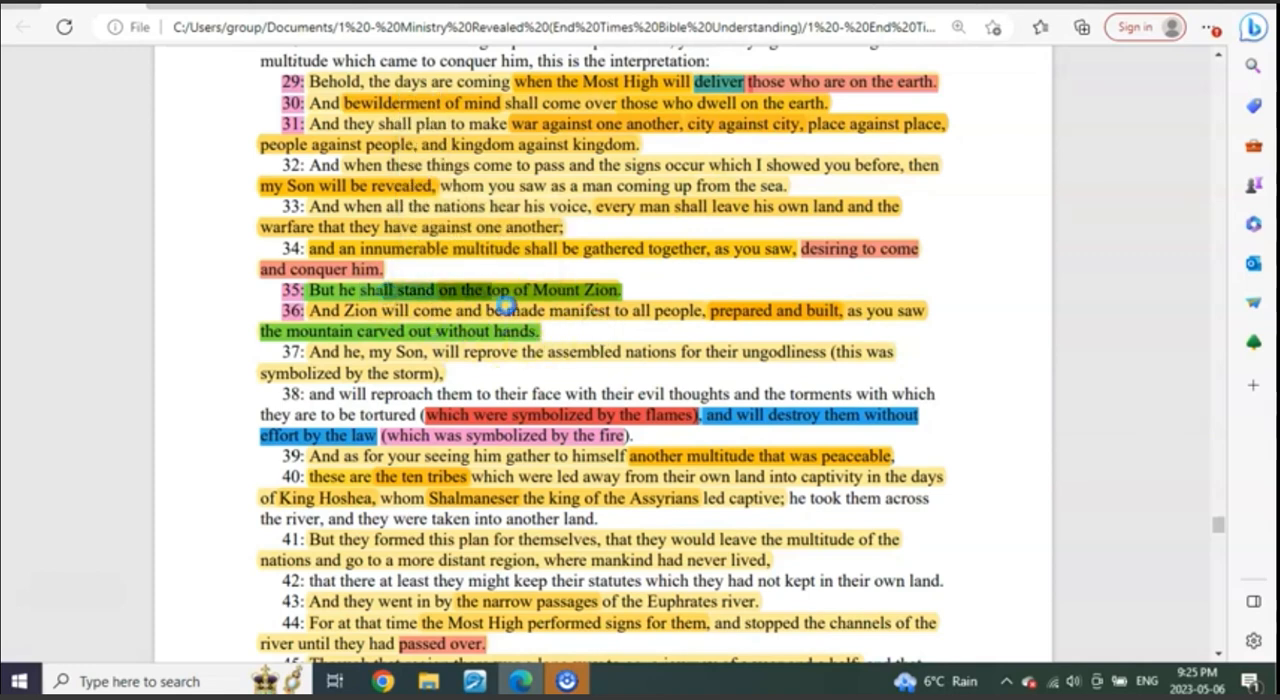
{"action": "mouse_move", "coordinate": [1016, 356]}
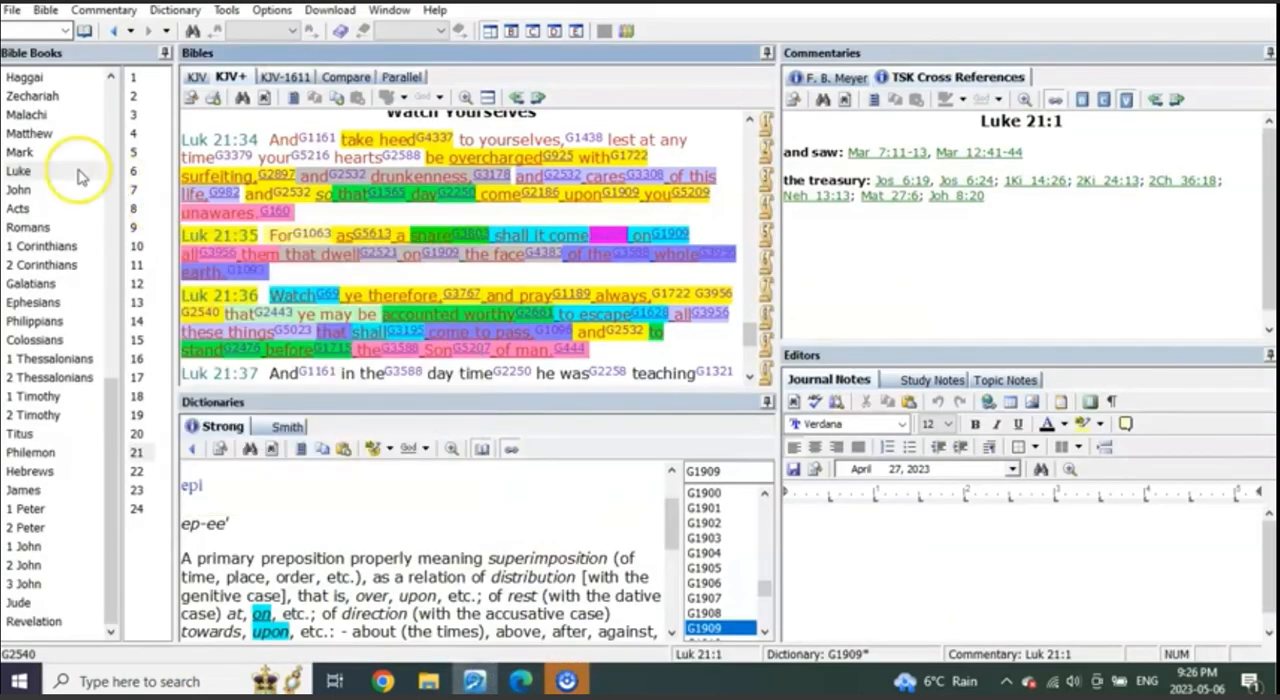
- Bring up Ezekiel 39 in the Bibles pane, showing highlighted verses 9-11 on burning the weapons
{"action": "scroll", "scroll_direction": "up", "scroll_amount": 3}
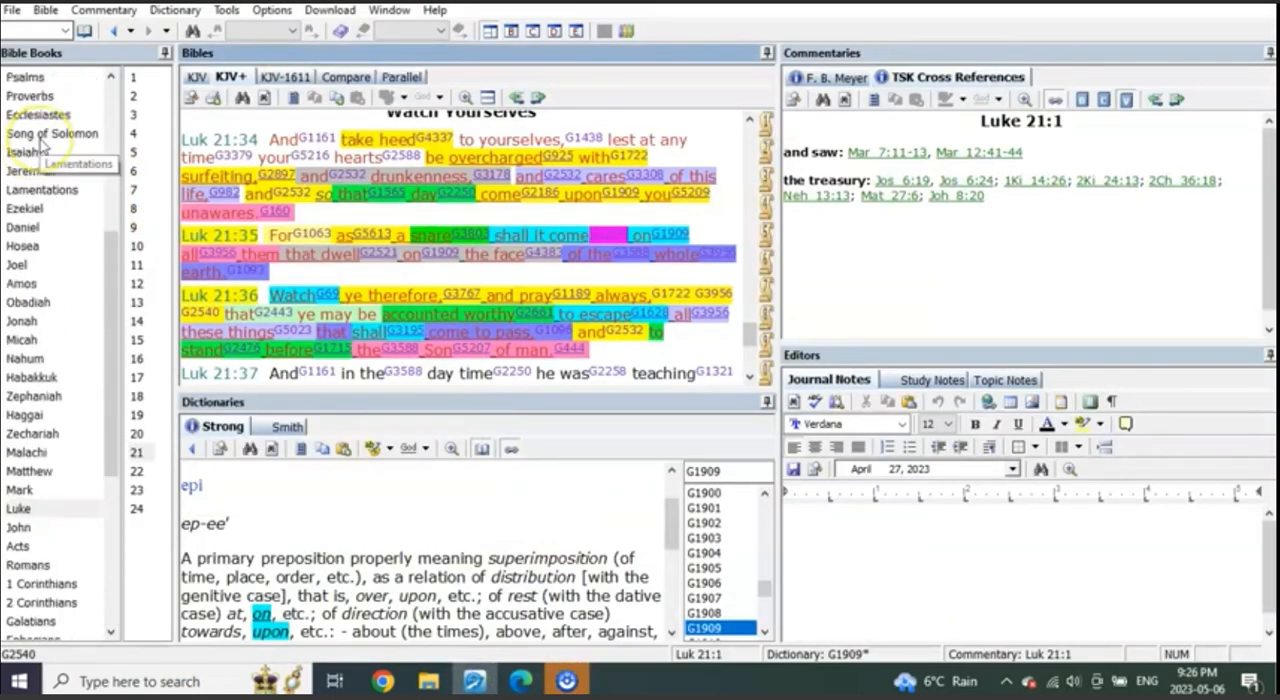
{"action": "scroll", "scroll_direction": "up", "scroll_amount": 3}
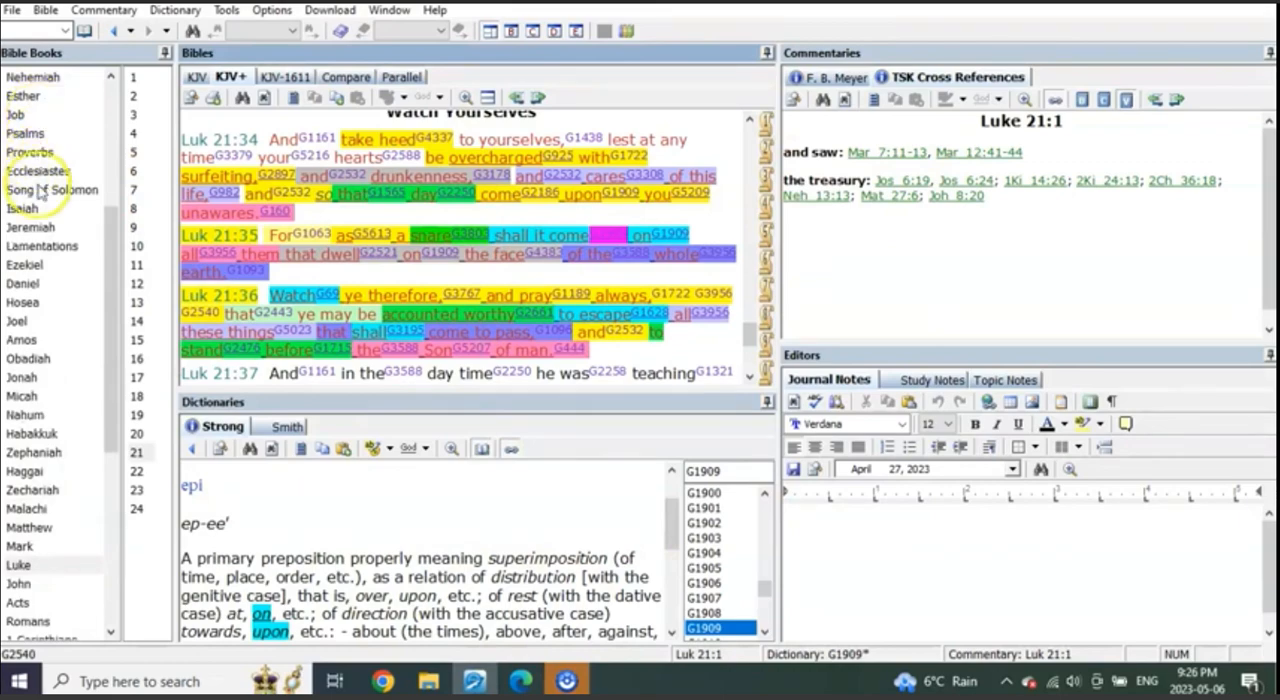
{"action": "scroll", "scroll_direction": "down", "scroll_amount": 3}
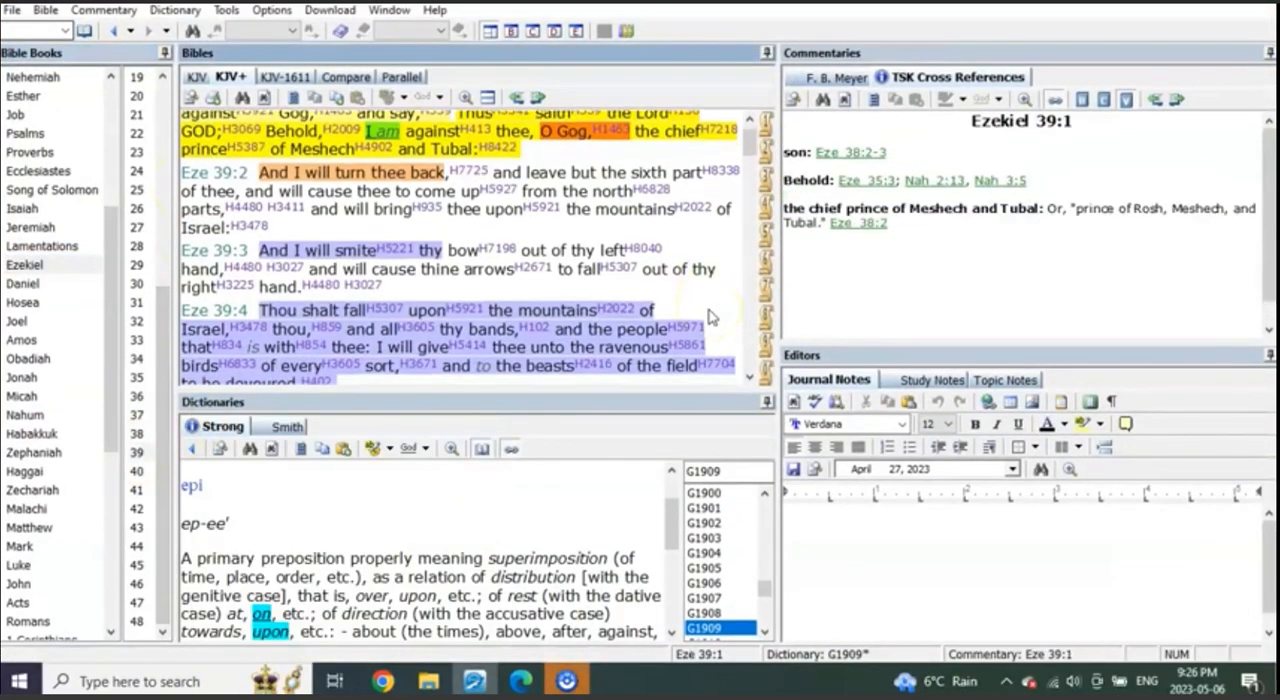
{"action": "scroll", "scroll_direction": "down", "scroll_amount": 3}
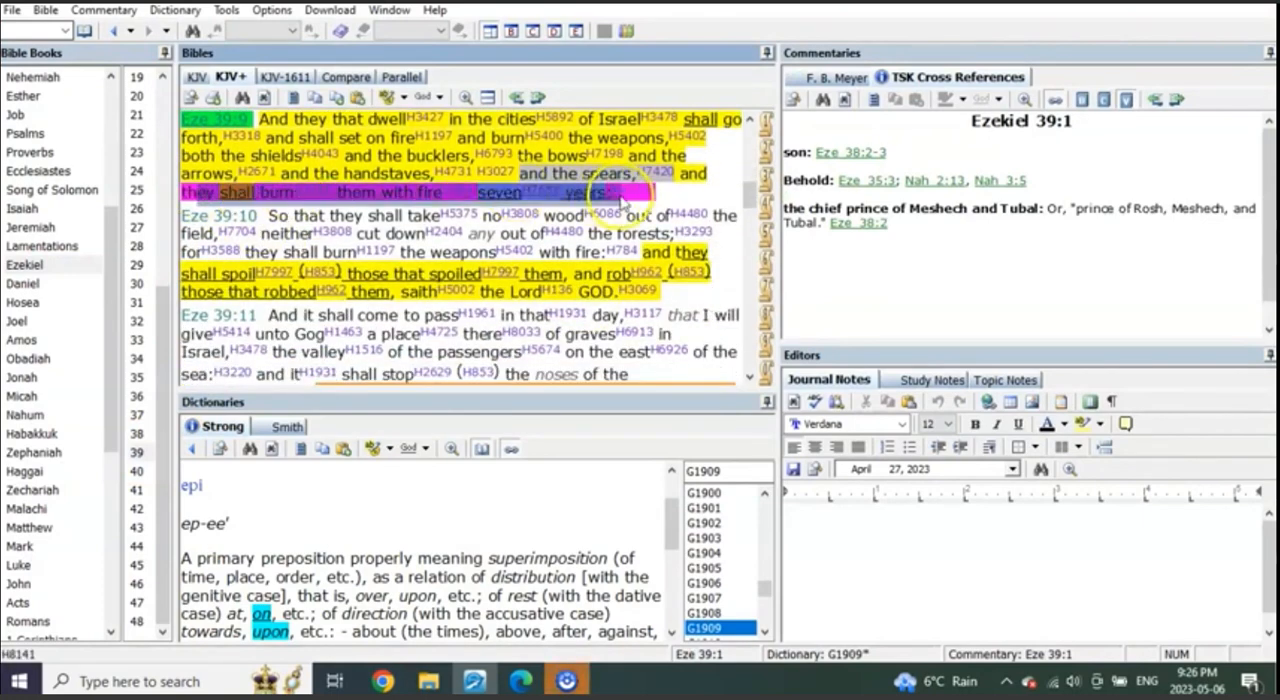
{"action": "mouse_move", "coordinate": [724, 196]}
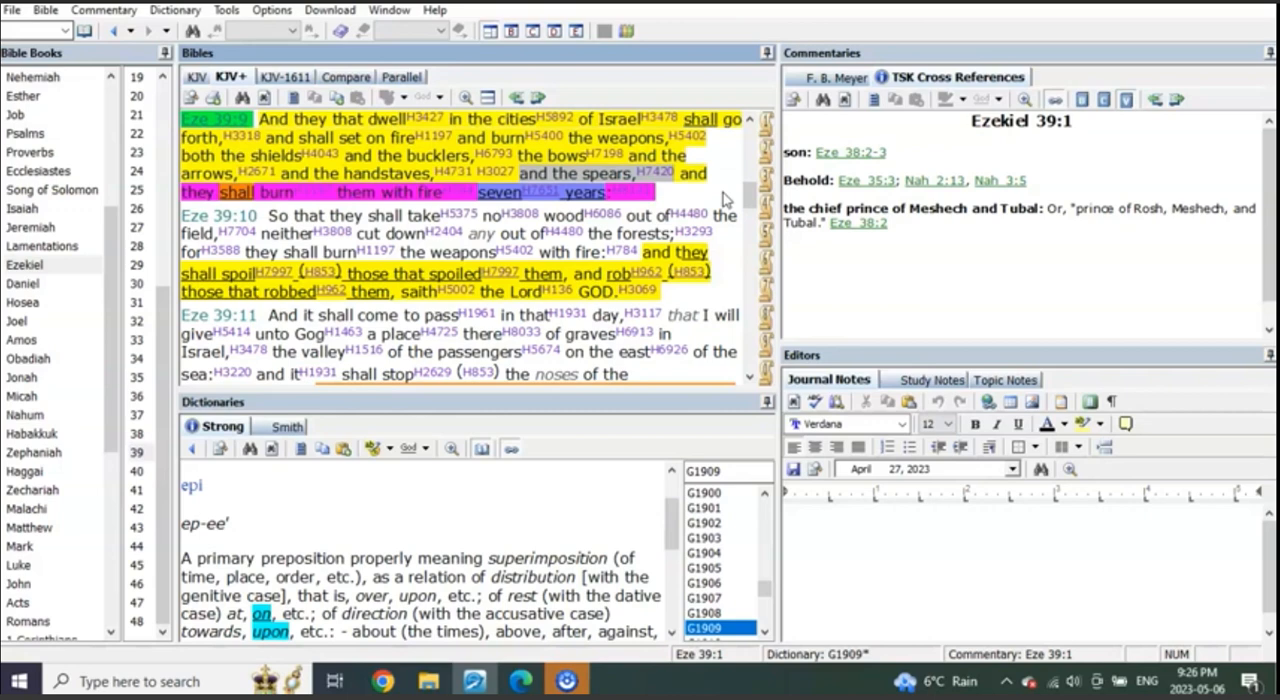
{"action": "mouse_move", "coordinate": [712, 186]}
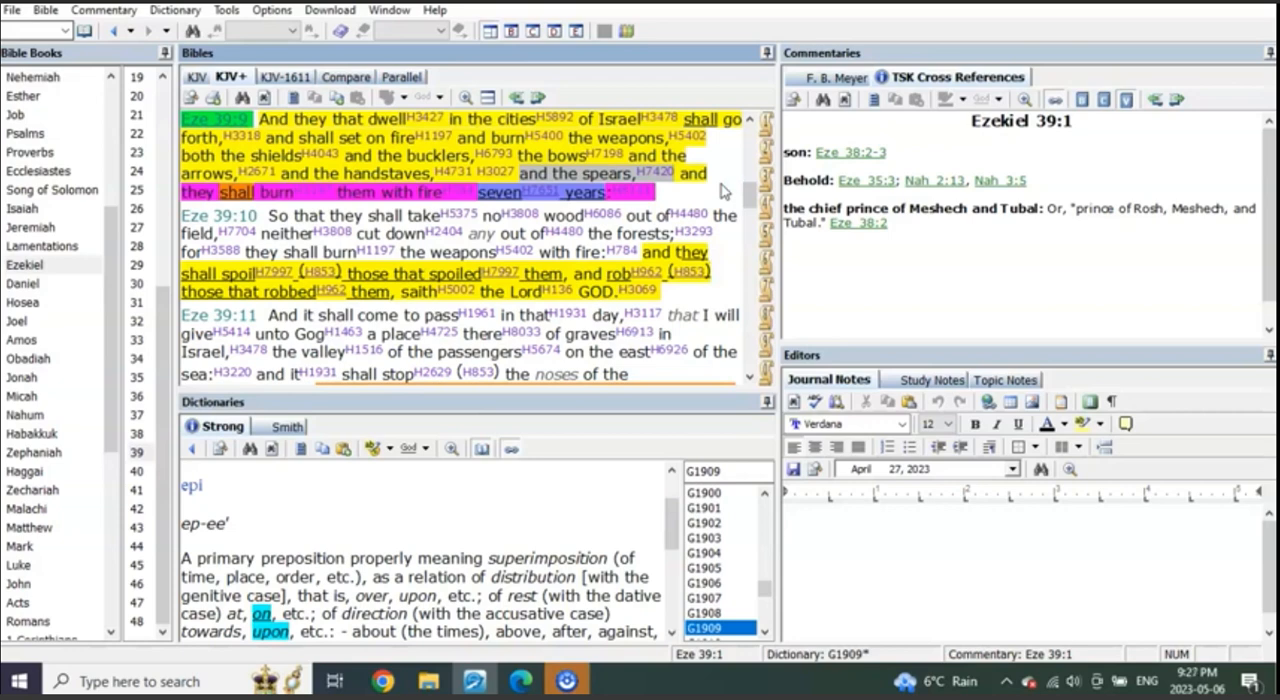
{"action": "scroll", "scroll_direction": "down", "scroll_amount": 3}
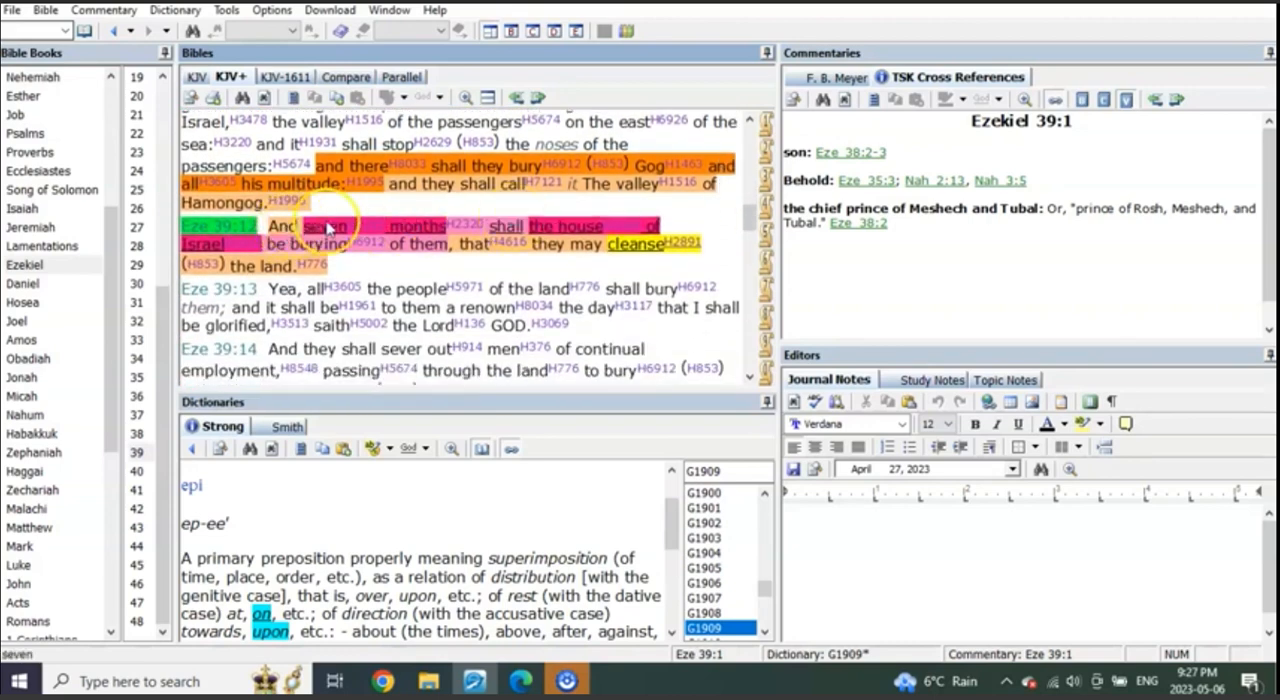
{"action": "mouse_move", "coordinate": [724, 224]}
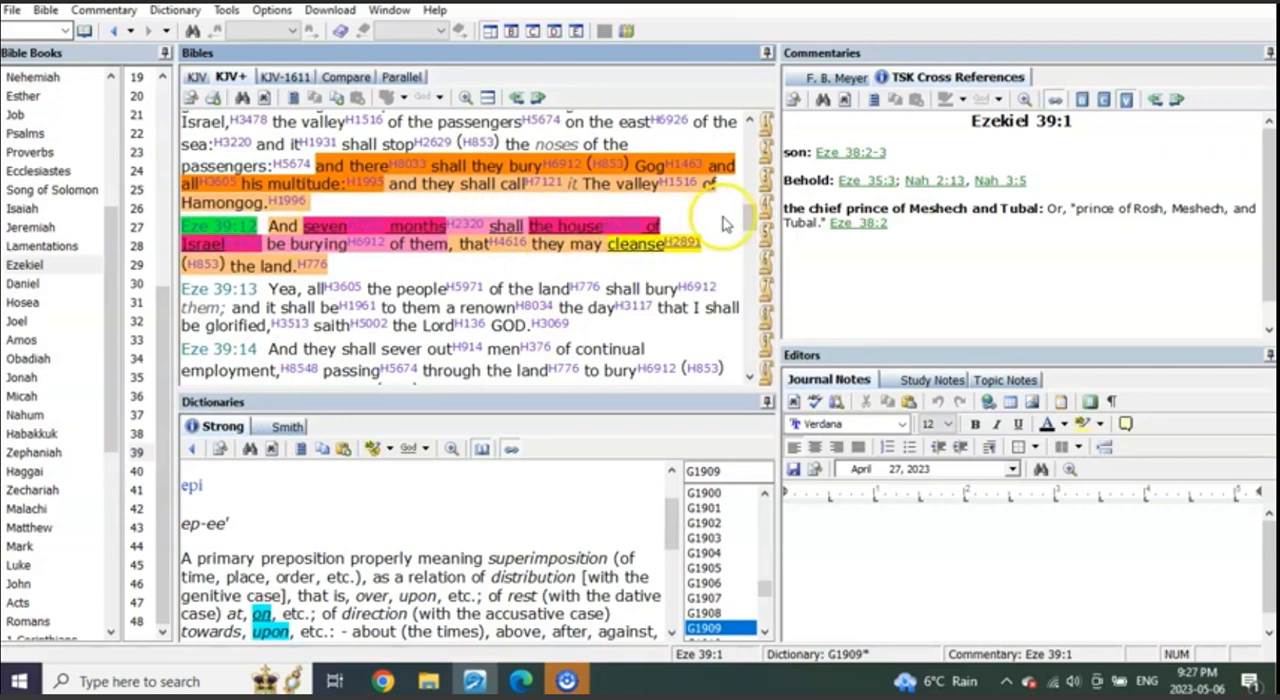
{"action": "mouse_move", "coordinate": [728, 222]}
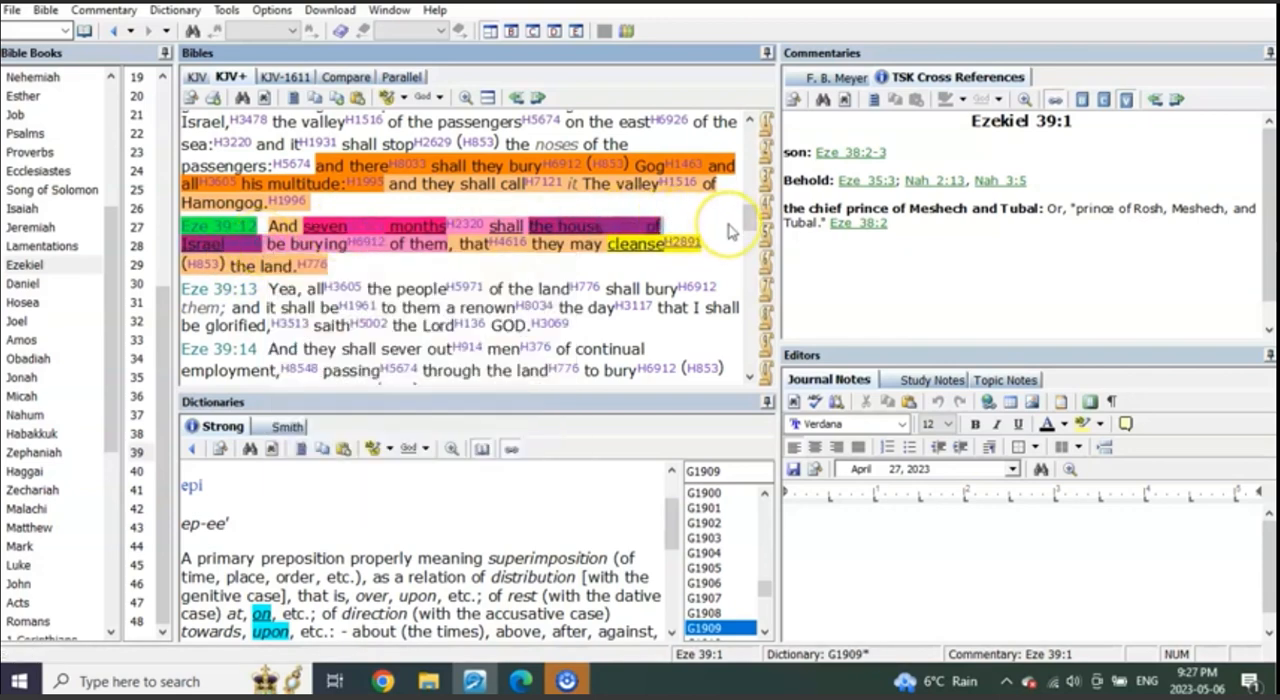
{"action": "mouse_move", "coordinate": [730, 232]}
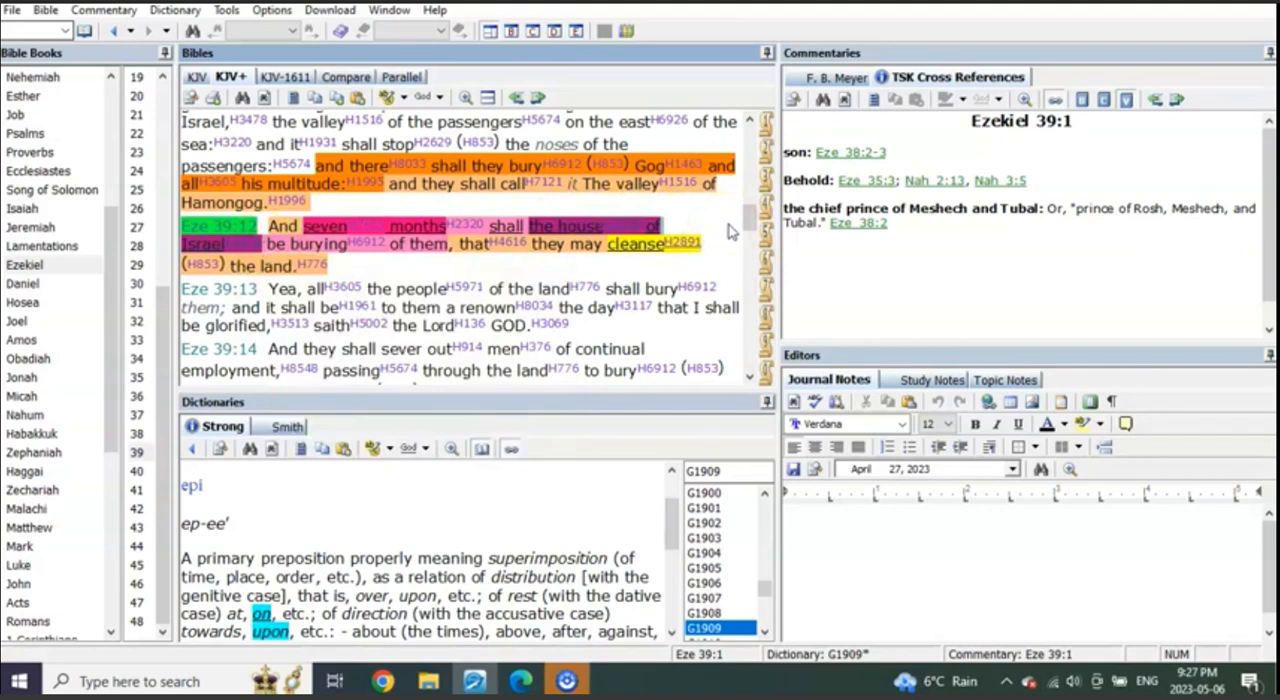
{"action": "mouse_move", "coordinate": [324, 228]}
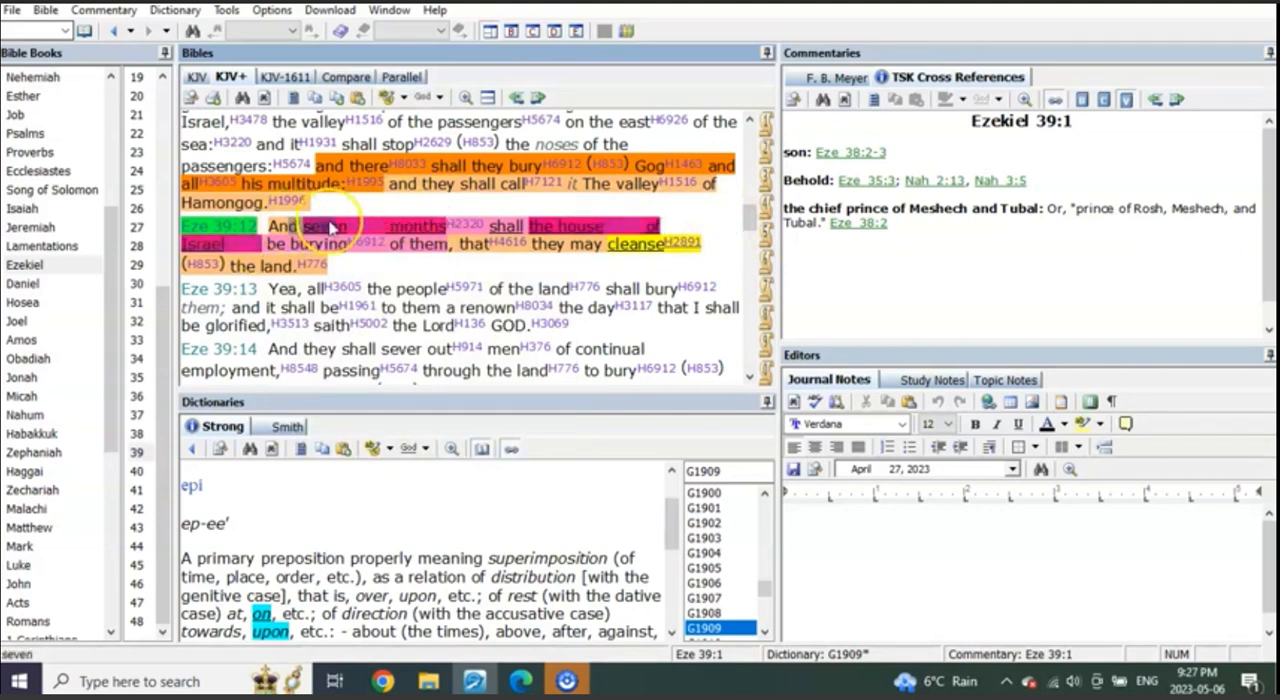
{"action": "mouse_move", "coordinate": [730, 222]}
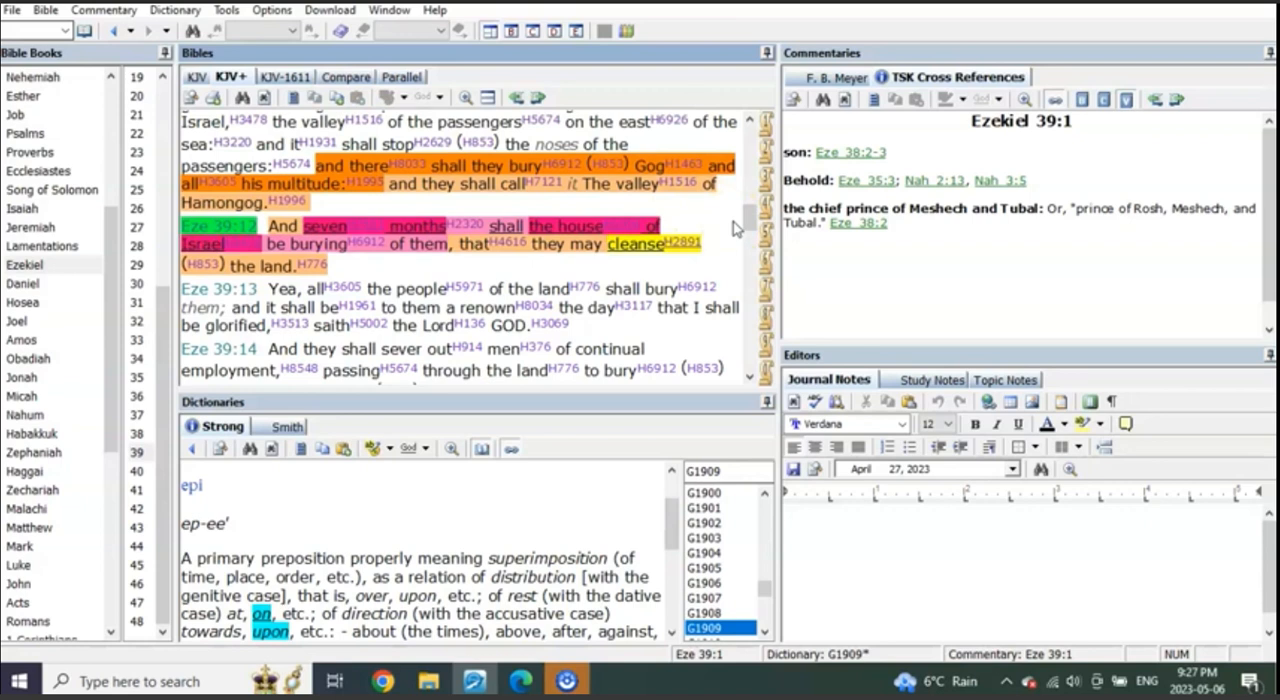
{"action": "left_click", "coordinate": [520, 680]}
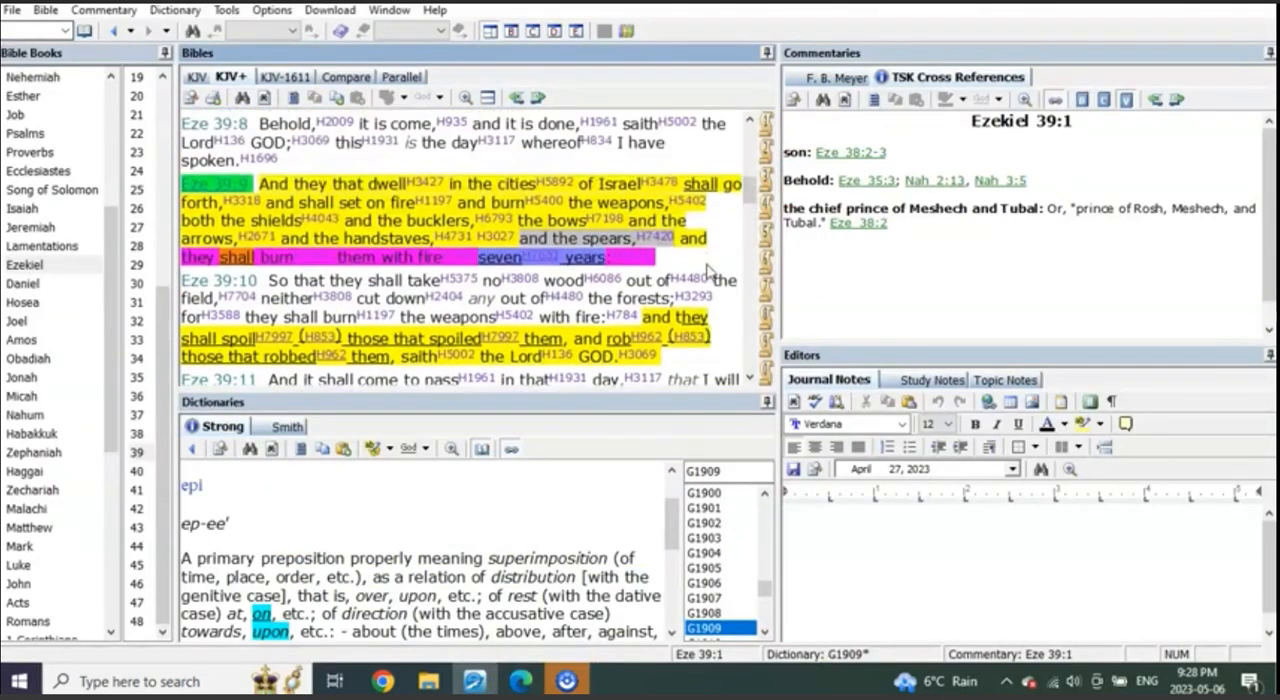
{"action": "scroll", "scroll_direction": "up", "scroll_amount": 3}
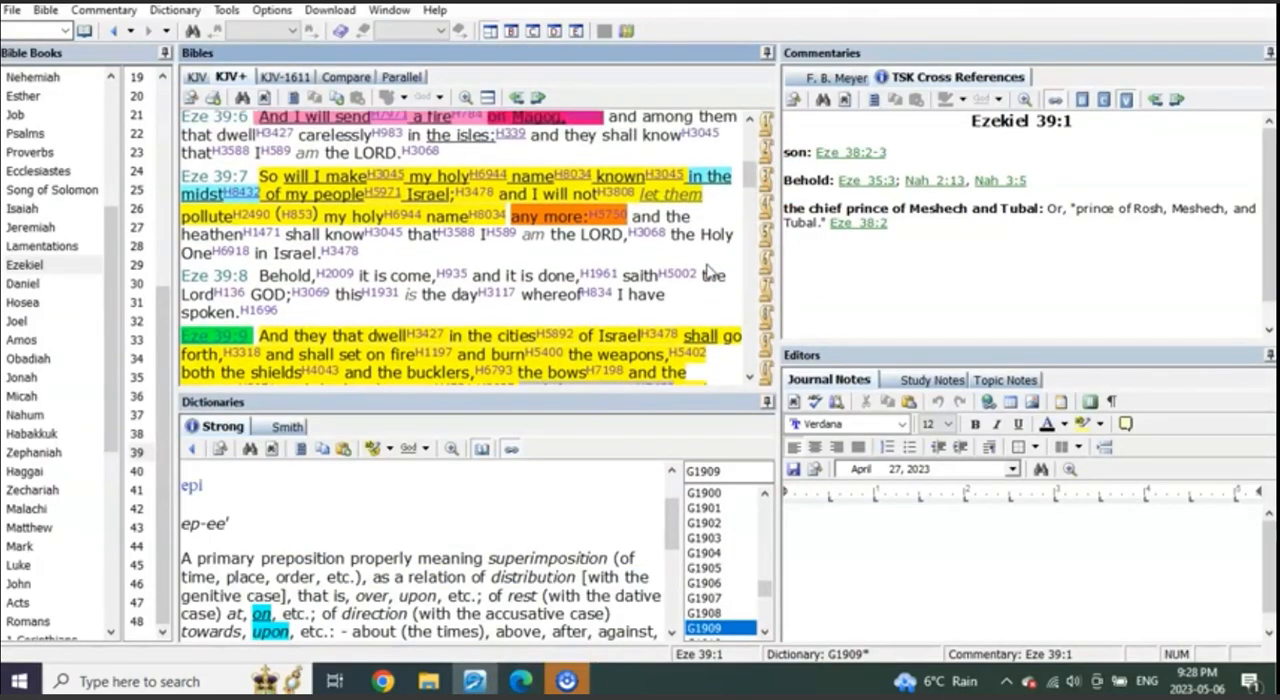
{"action": "scroll", "scroll_direction": "down", "scroll_amount": 3}
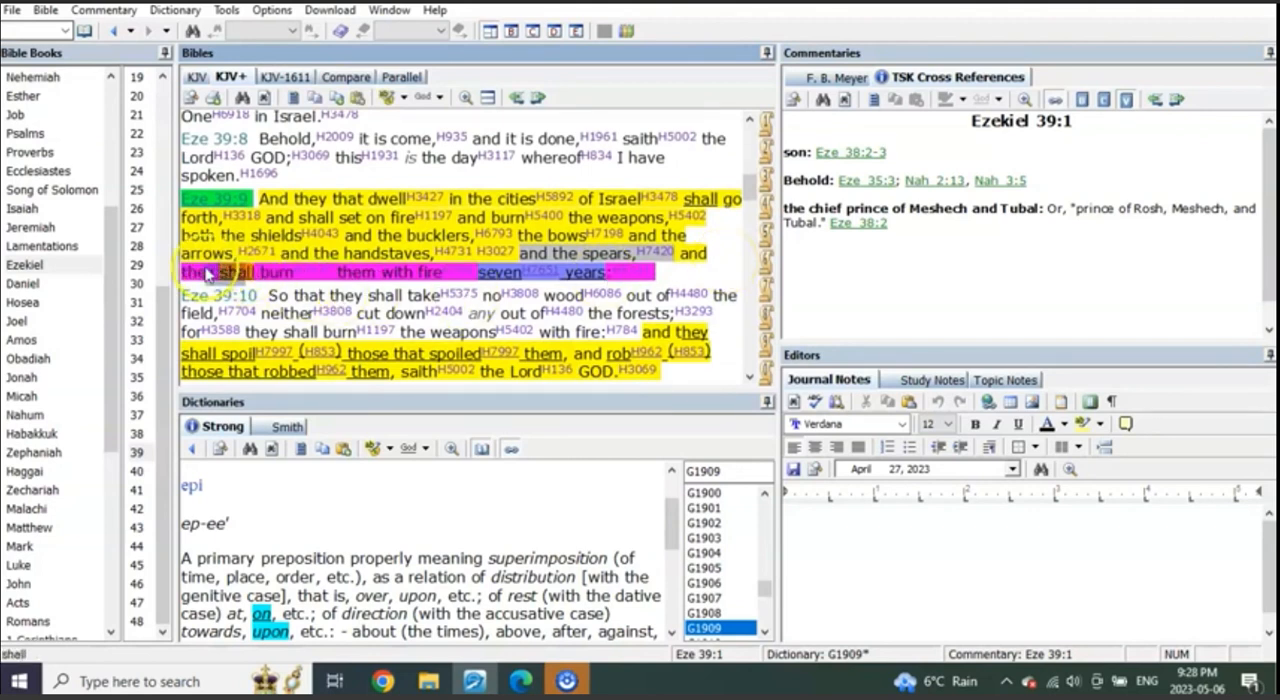
{"action": "mouse_move", "coordinate": [710, 284]}
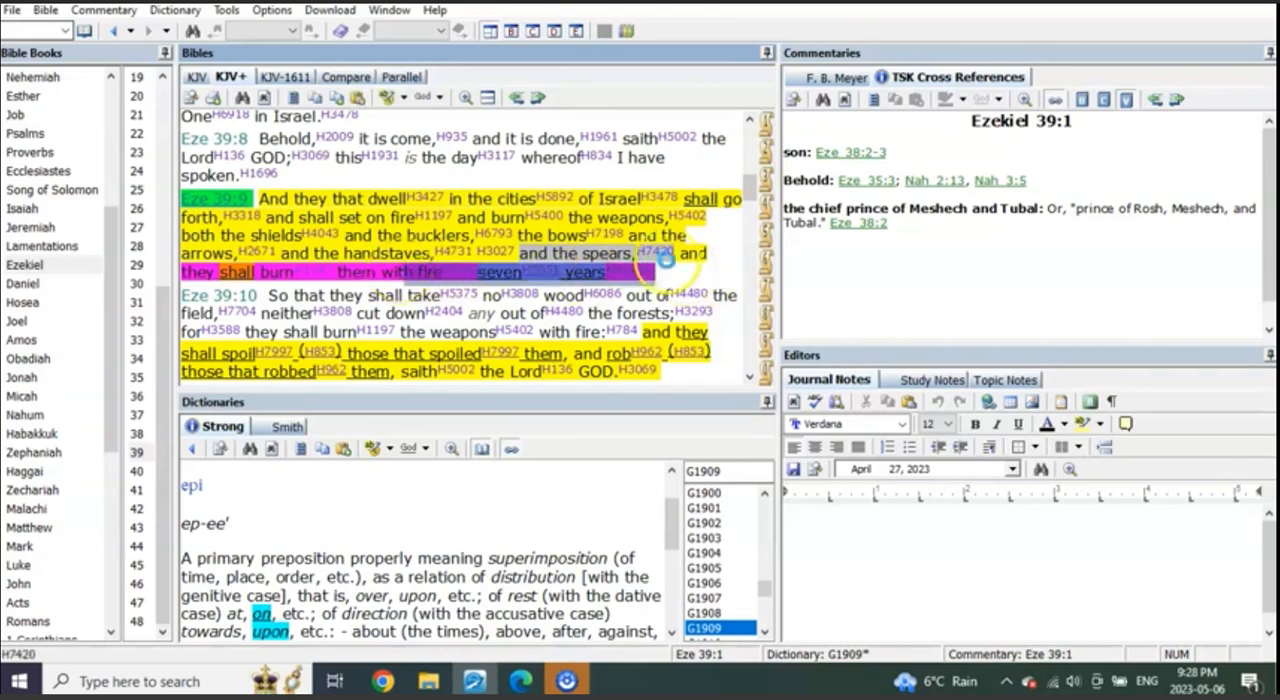
{"action": "mouse_move", "coordinate": [724, 276]}
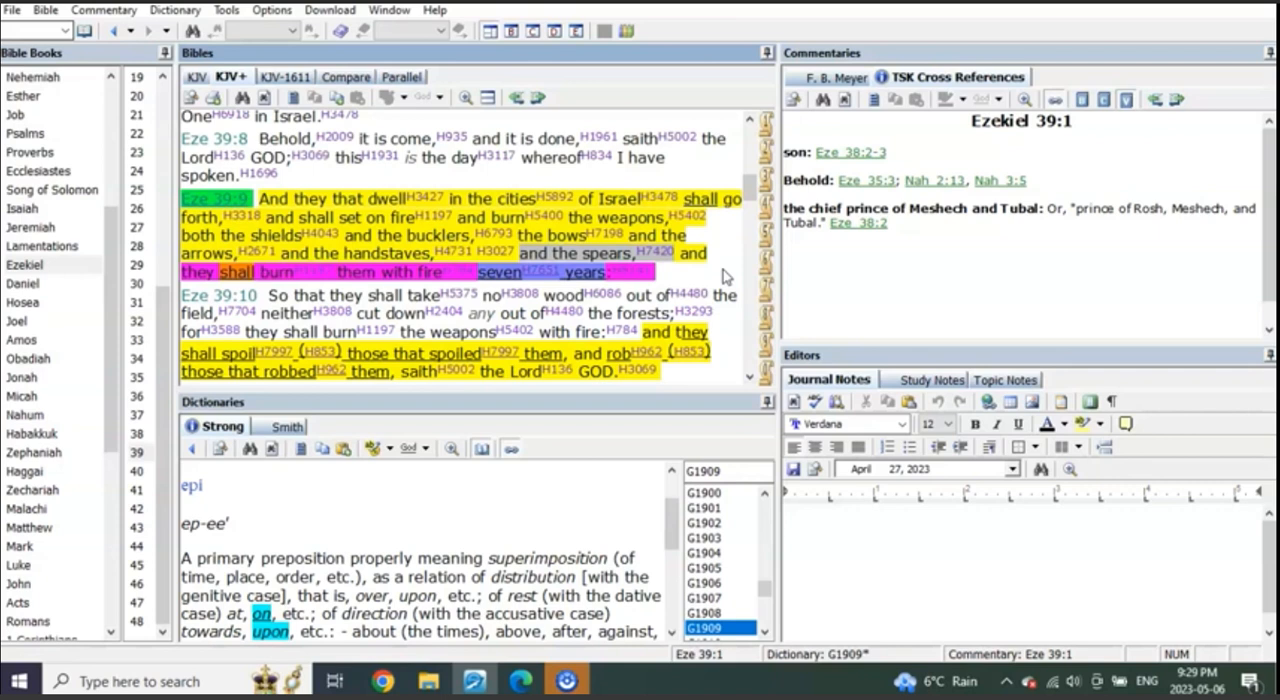
{"action": "mouse_move", "coordinate": [736, 256]}
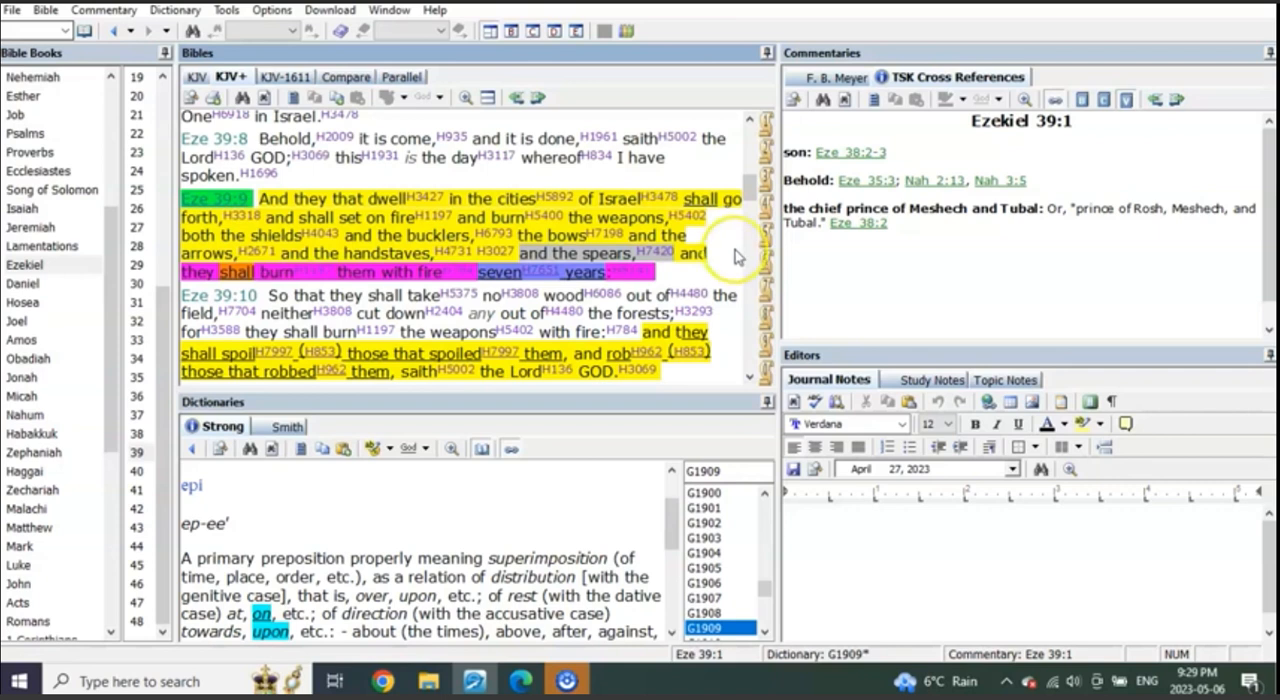
{"action": "scroll", "scroll_direction": "down", "scroll_amount": 3}
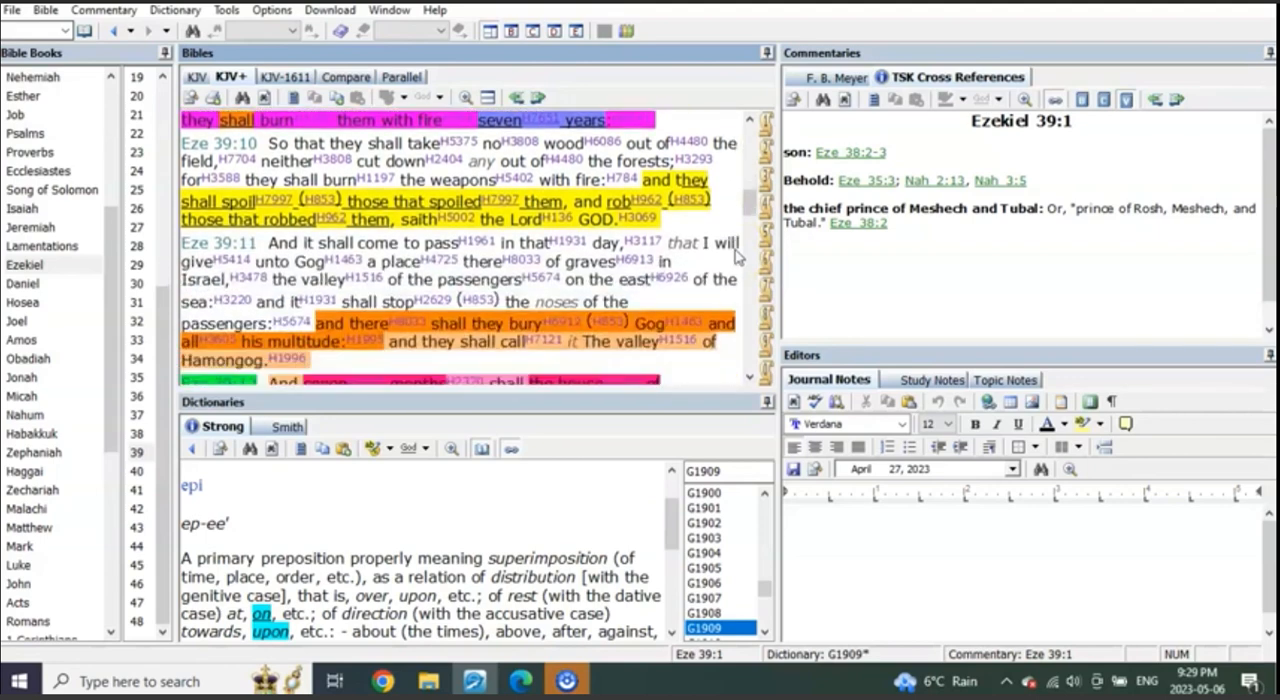
{"action": "scroll", "scroll_direction": "down", "scroll_amount": 3}
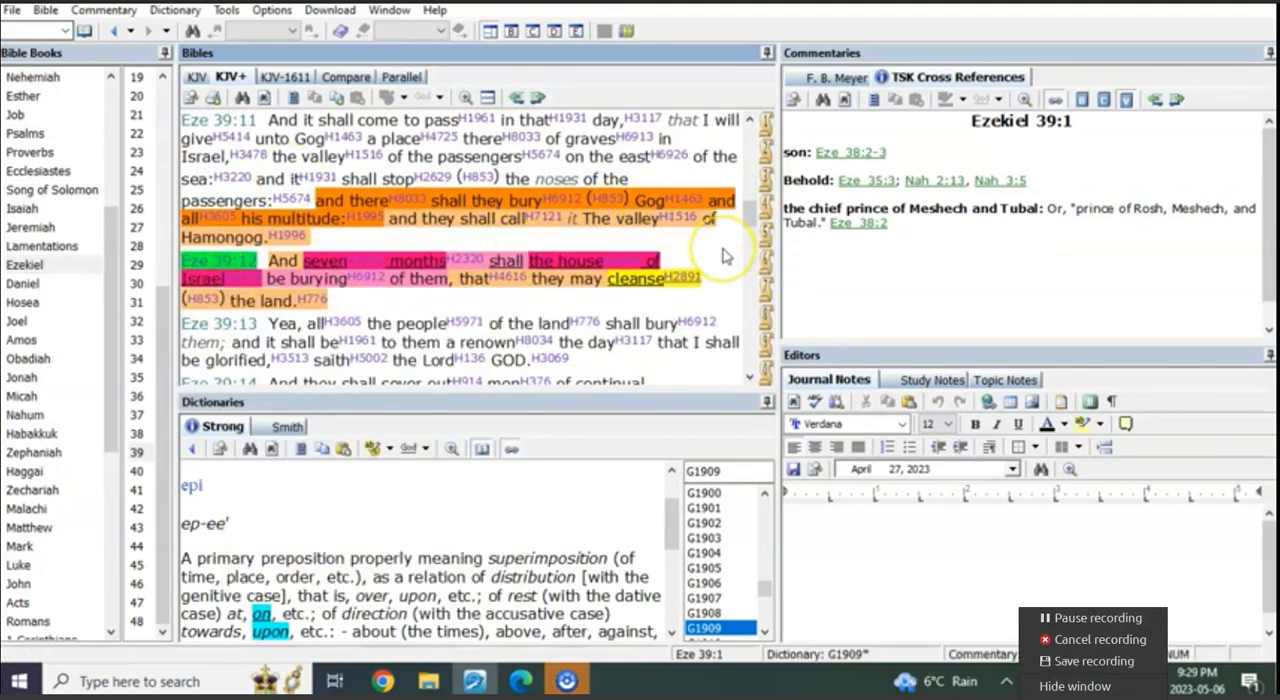
{"action": "mouse_move", "coordinate": [738, 278]}
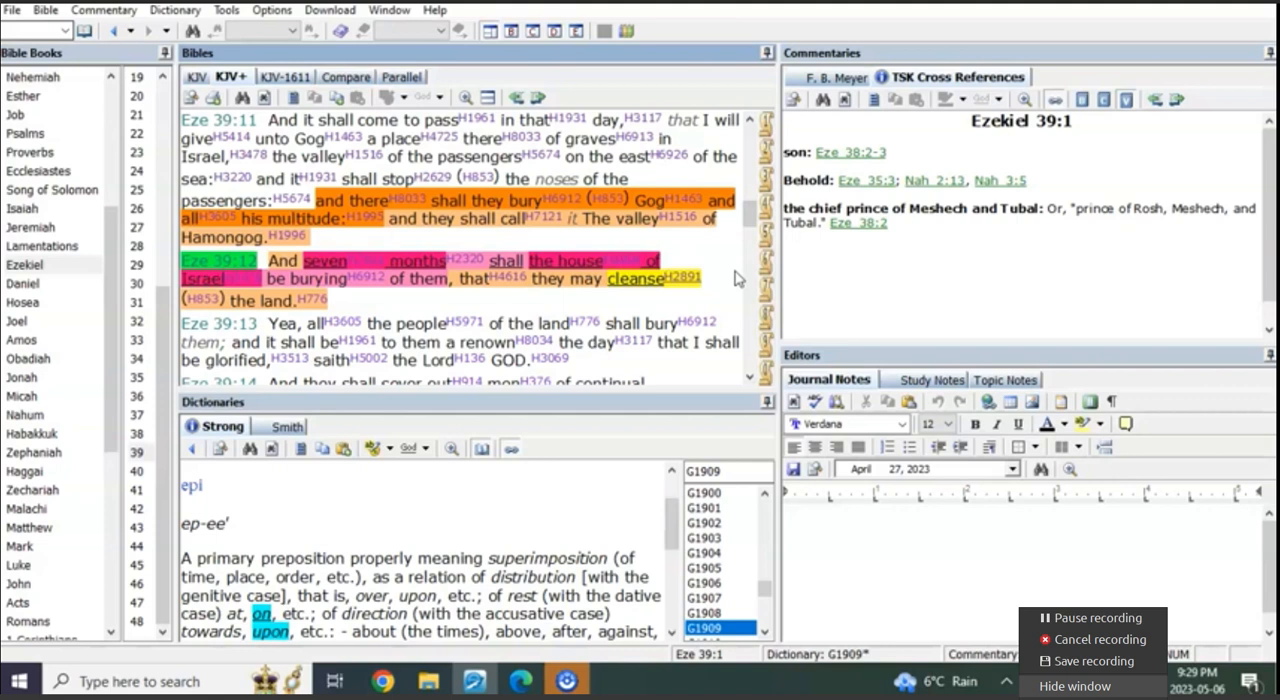
{"action": "scroll", "scroll_direction": "up", "scroll_amount": 3}
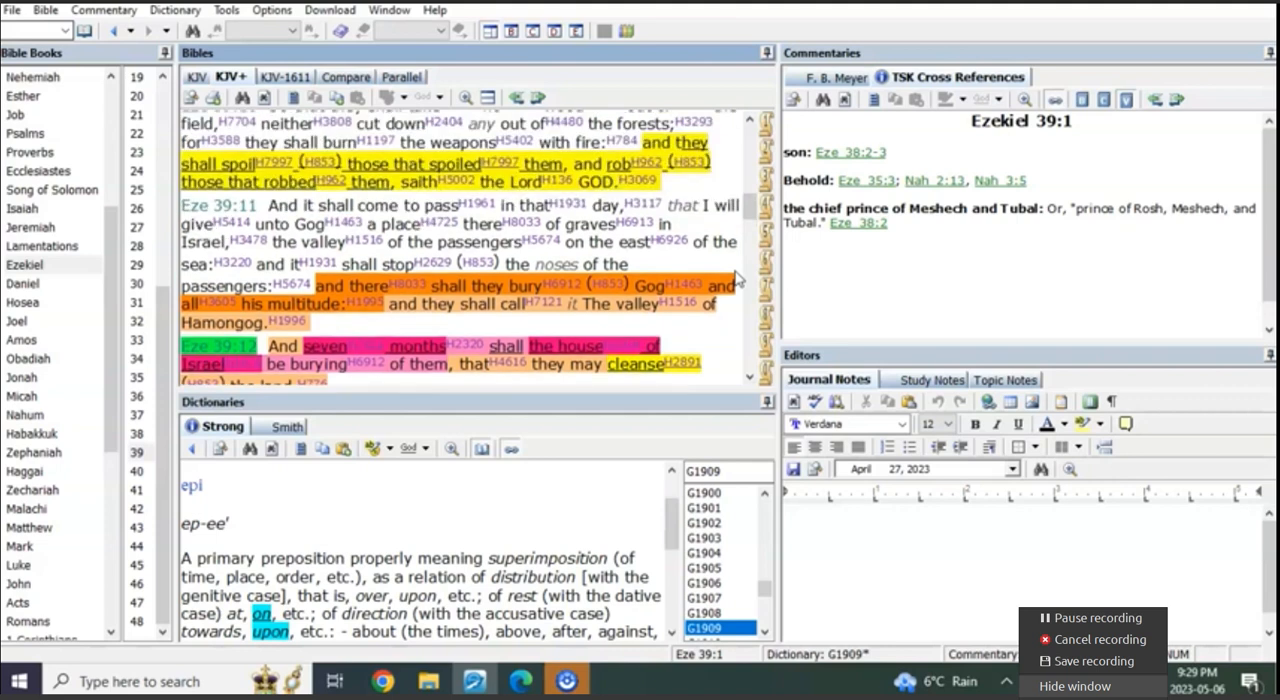